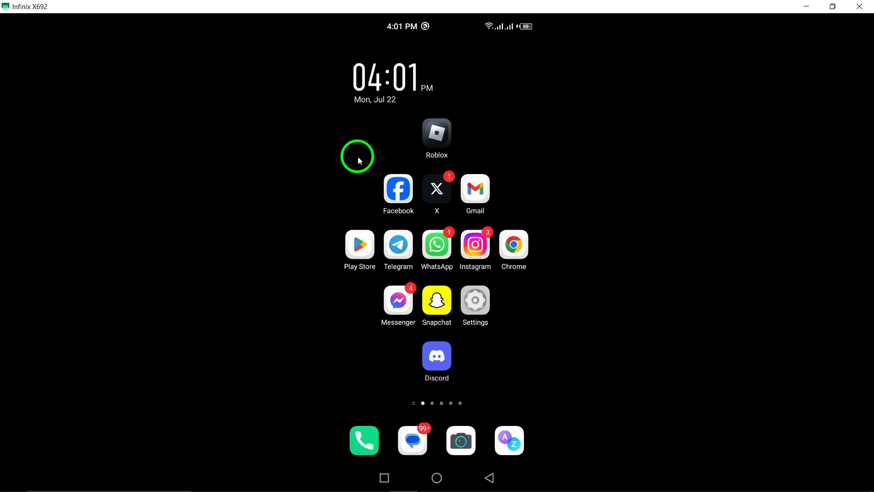
{"action": "mouse_move", "coordinate": [412, 279]}
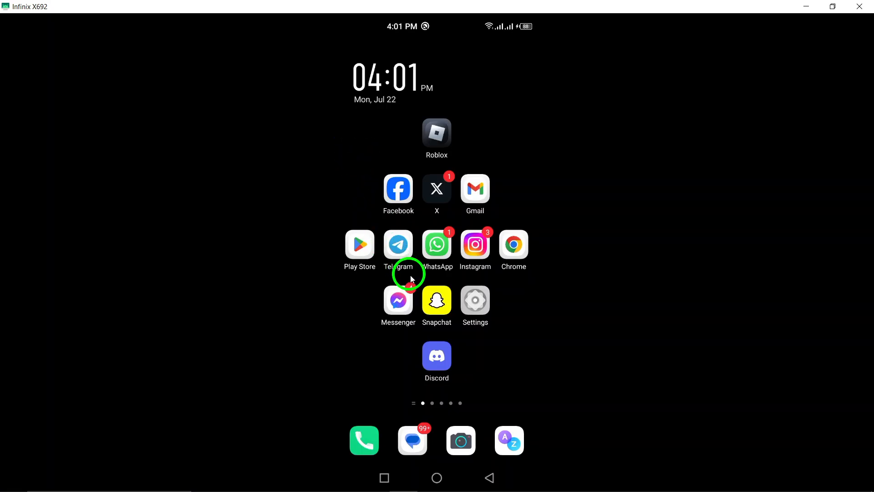
- Launch Discord from the home screen to reach the direct Messages list
{"action": "left_click", "coordinate": [436, 355]}
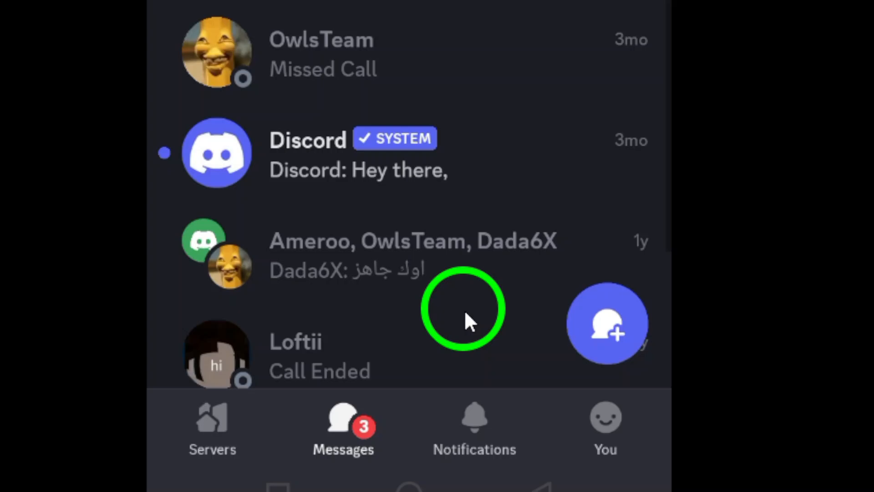
- Switch to the You tab showing your profile with member-since date and friends
{"action": "left_click", "coordinate": [605, 426]}
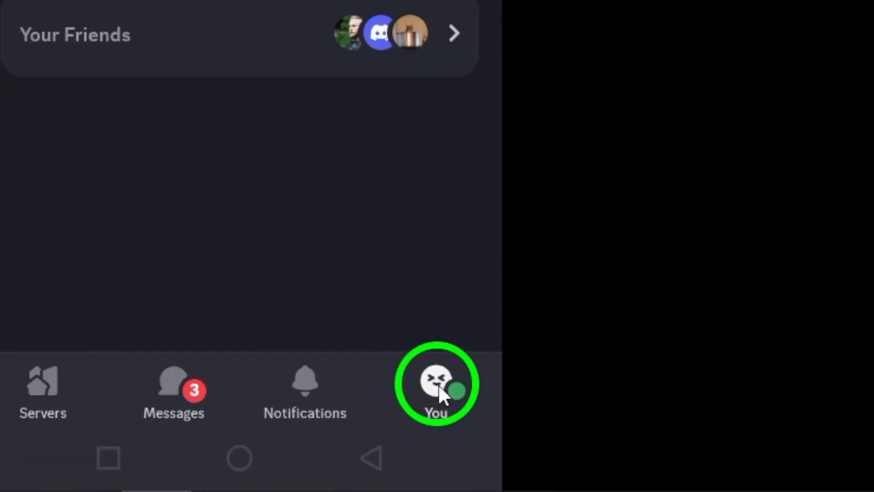
{"action": "left_click", "coordinate": [436, 385]}
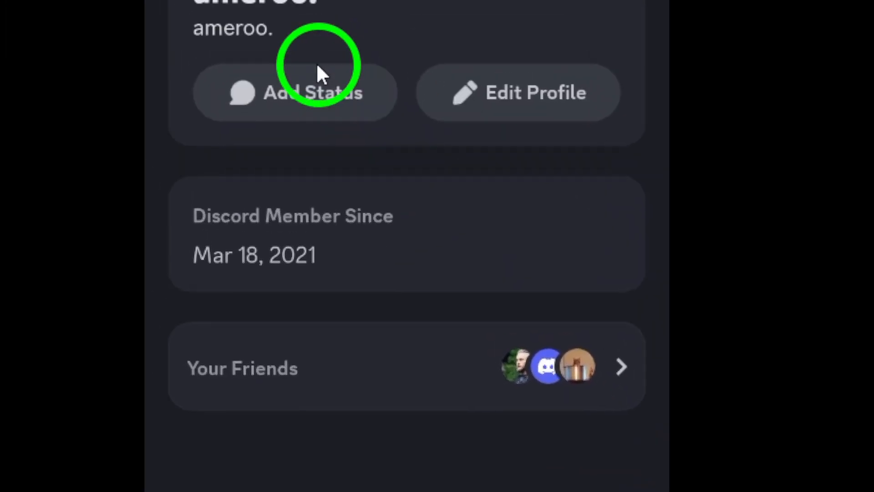
{"action": "scroll", "scroll_direction": "up", "scroll_amount": 3}
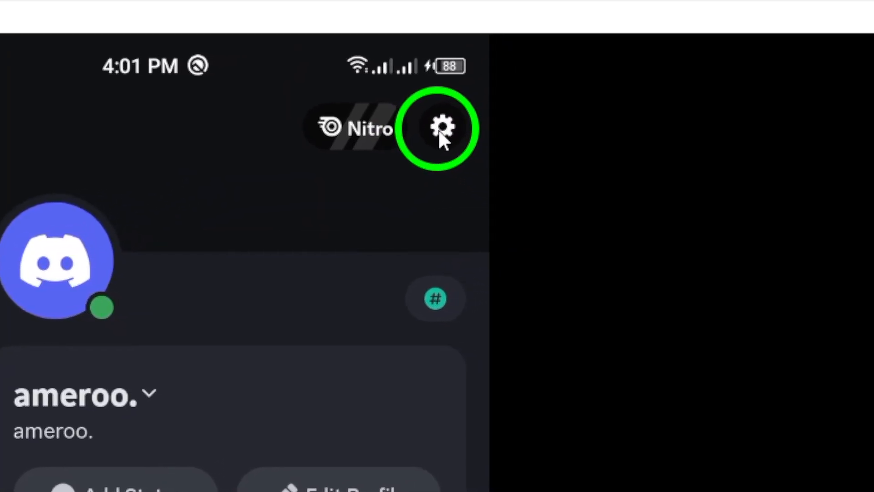
- Reach the Settings screen listing Account Settings such as Get Nitro and Account
{"action": "left_click", "coordinate": [440, 128]}
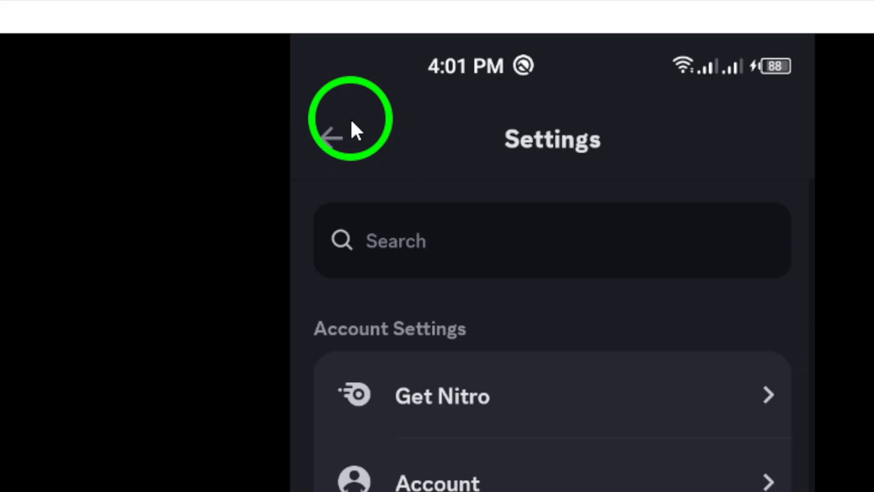
{"action": "left_click", "coordinate": [331, 138]}
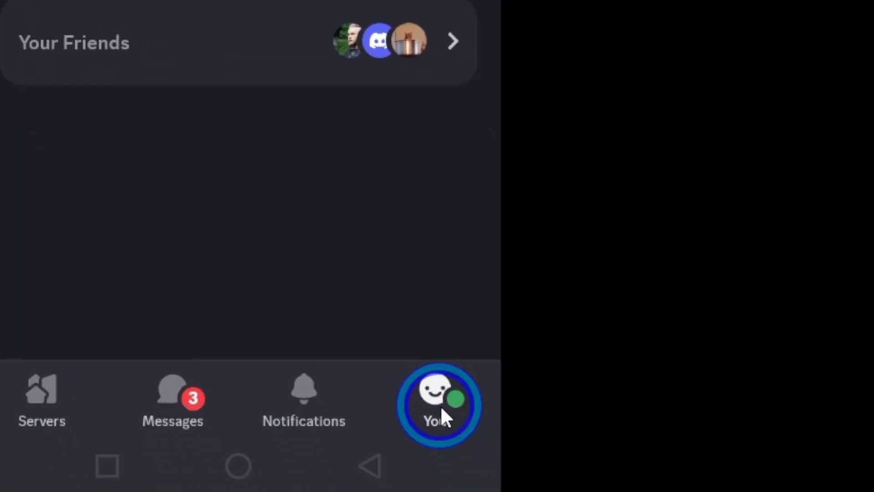
{"action": "left_click", "coordinate": [440, 404]}
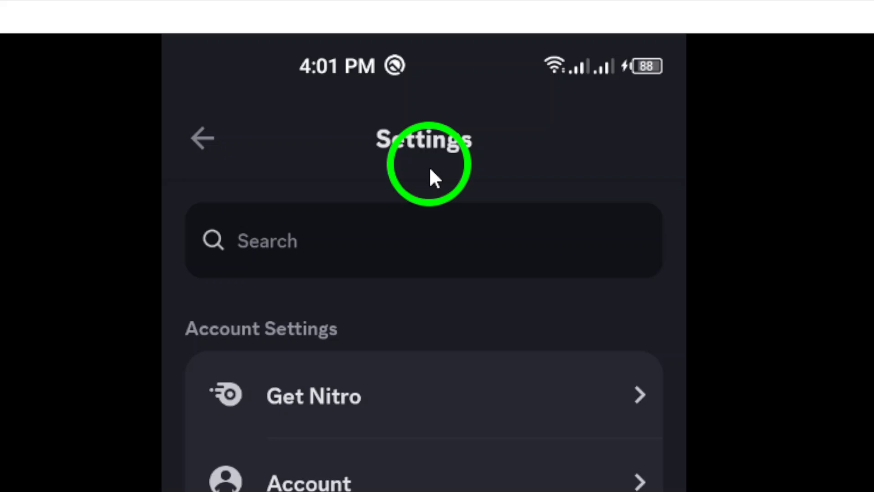
{"action": "scroll", "scroll_direction": "down", "scroll_amount": 3}
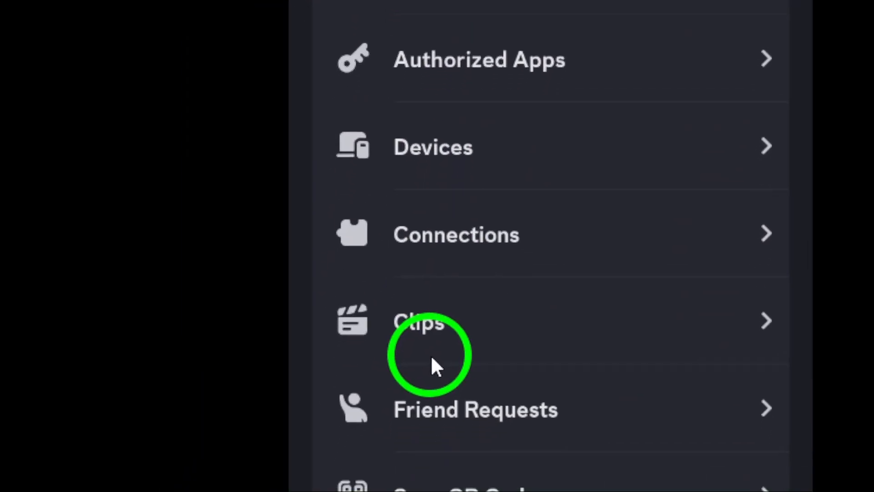
{"action": "scroll", "scroll_direction": "up", "scroll_amount": 3}
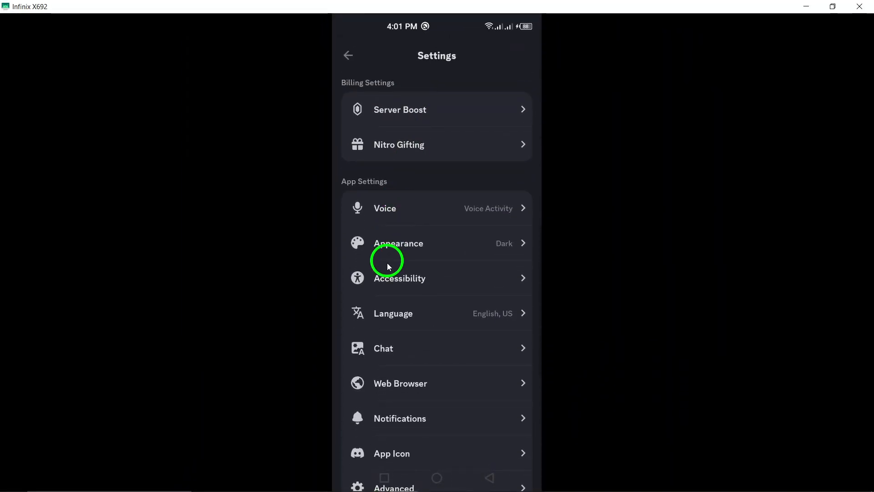
{"action": "scroll", "scroll_direction": "down", "scroll_amount": 3}
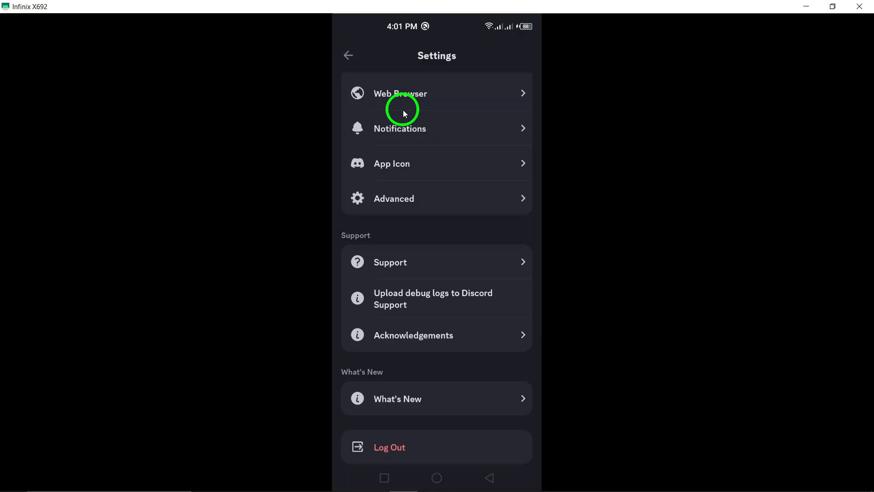
{"action": "scroll", "scroll_direction": "up", "scroll_amount": 3}
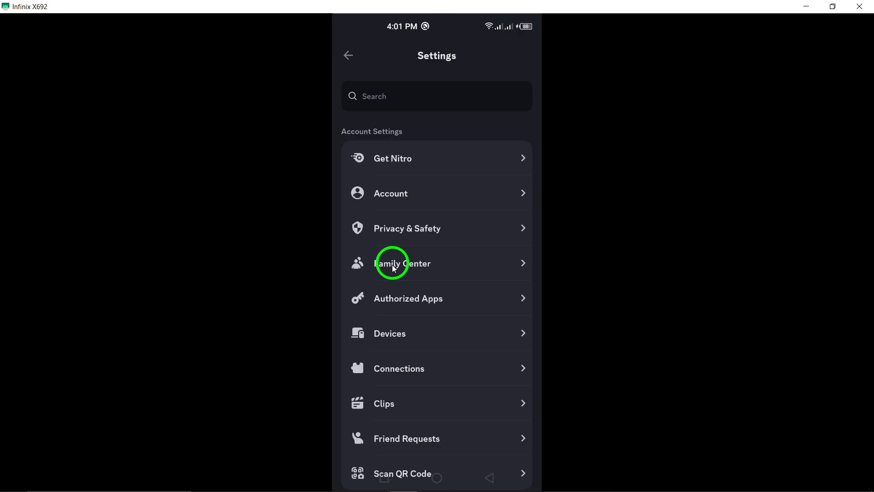
{"action": "scroll", "scroll_direction": "down", "scroll_amount": 3}
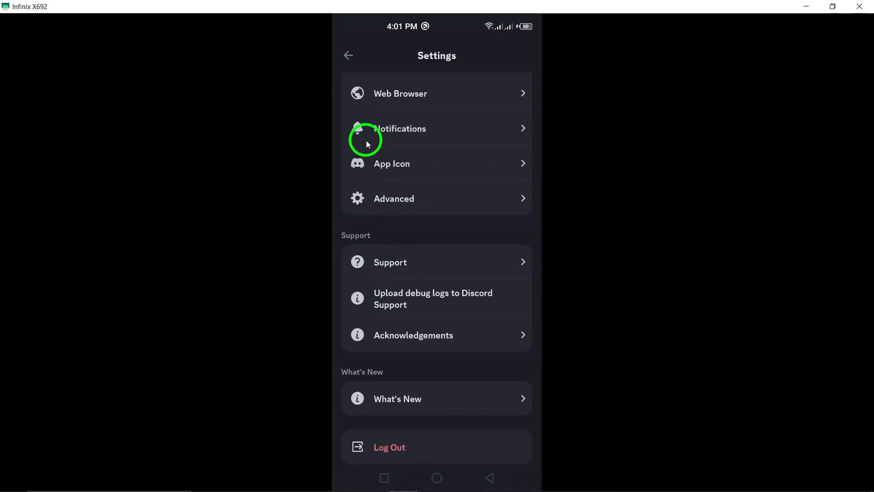
{"action": "scroll", "scroll_direction": "up", "scroll_amount": 3}
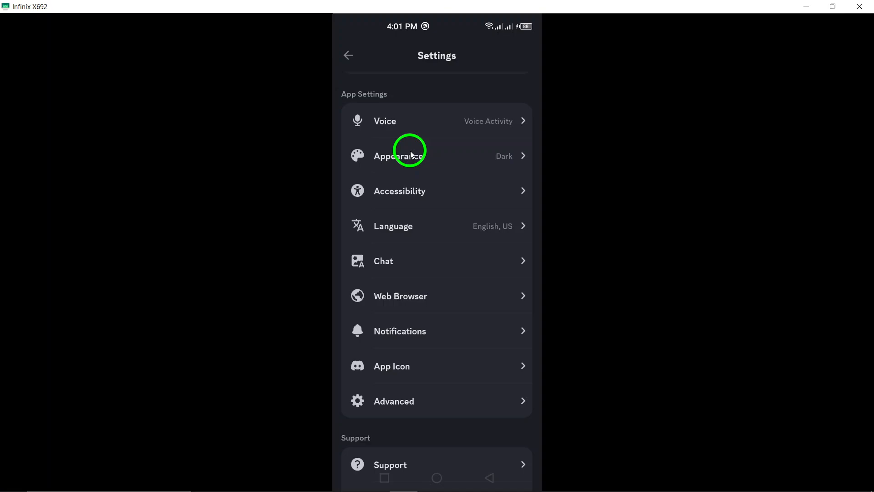
{"action": "scroll", "scroll_direction": "up", "scroll_amount": 3}
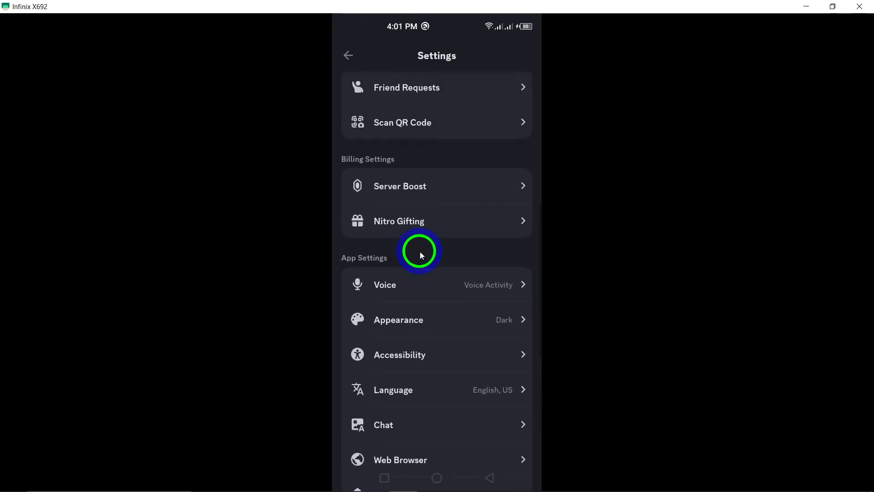
{"action": "scroll", "scroll_direction": "down", "scroll_amount": 3}
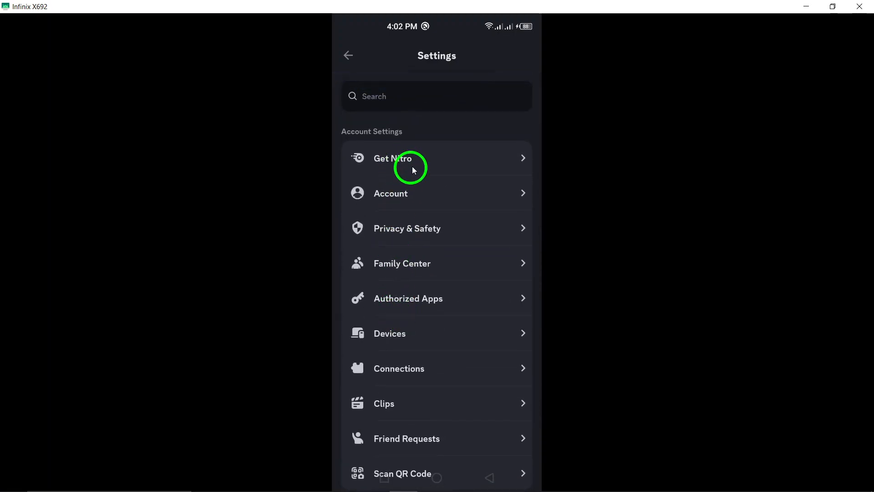
{"action": "mouse_move", "coordinate": [428, 127]}
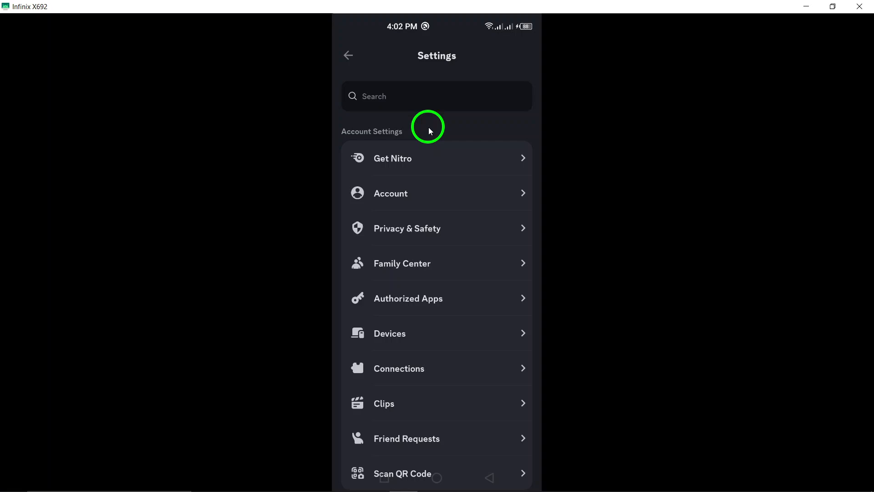